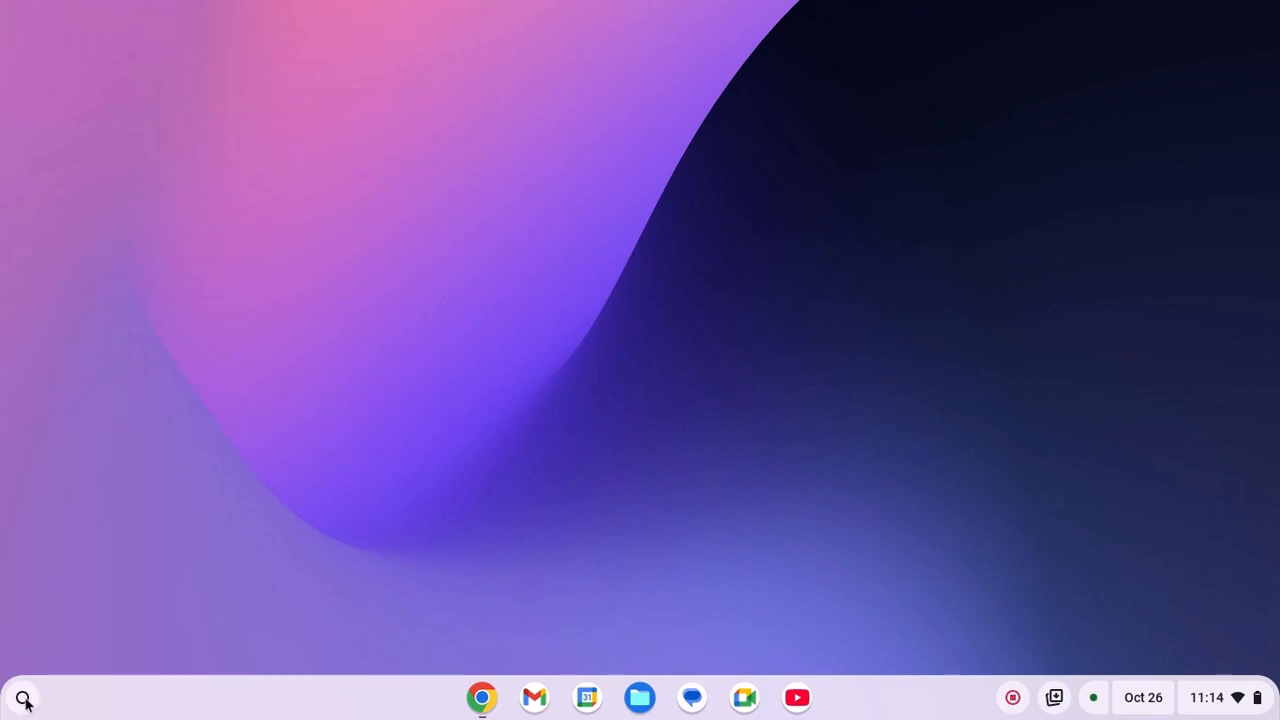
# - Bring up the ChromeOS launcher with the grid of installed apps
pyautogui.click(24, 696)
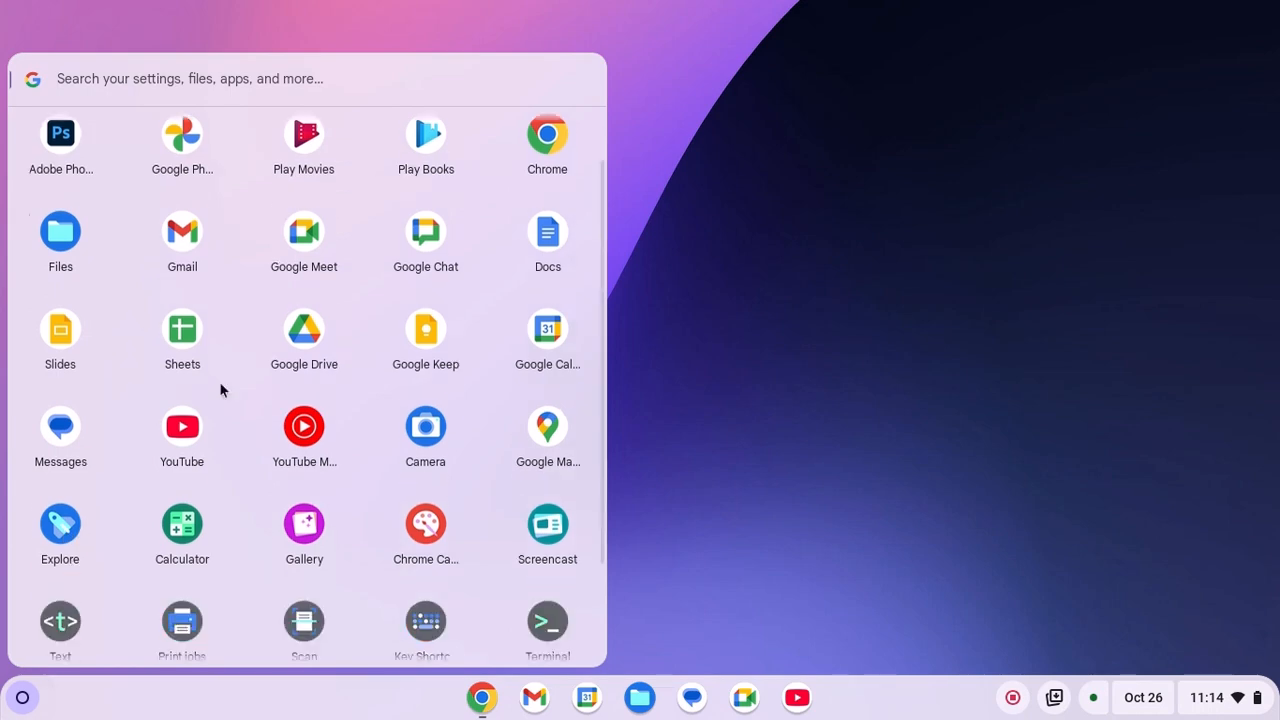
pyautogui.moveTo(62, 536)
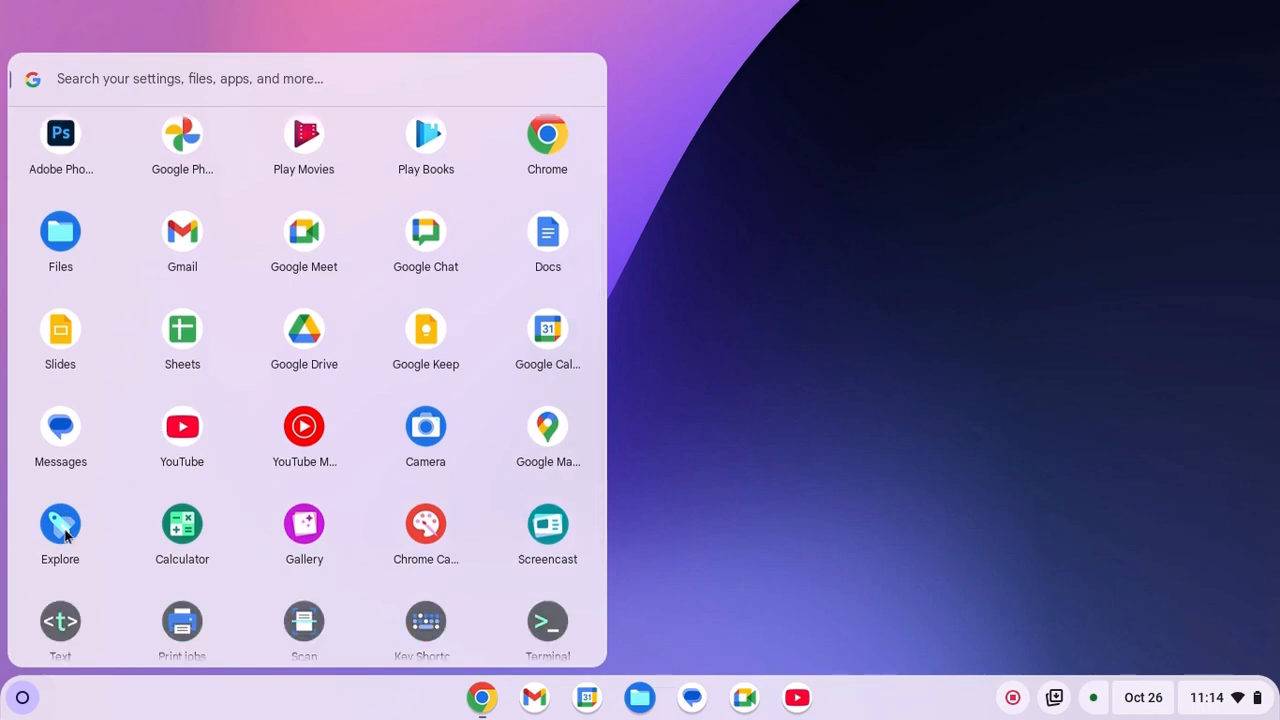
# - Launch Explore and show its Apps and games recommendations for the Chromebook
pyautogui.click(60, 526)
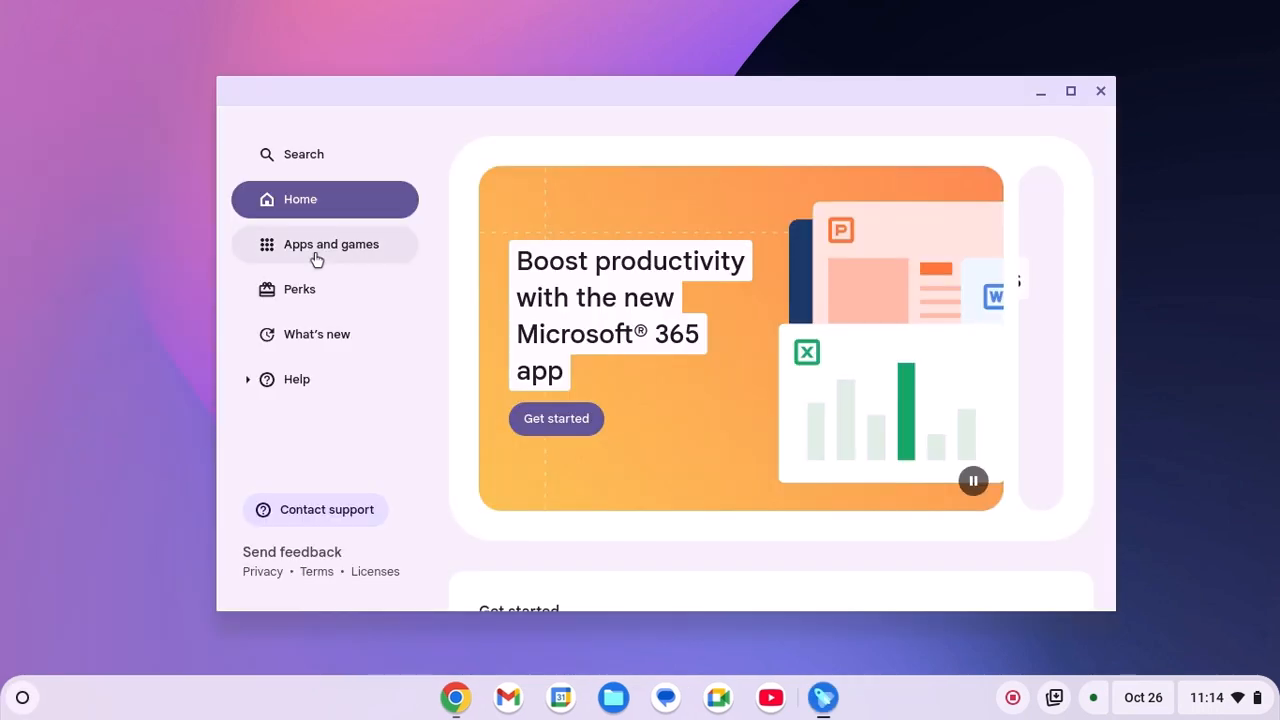
pyautogui.click(332, 244)
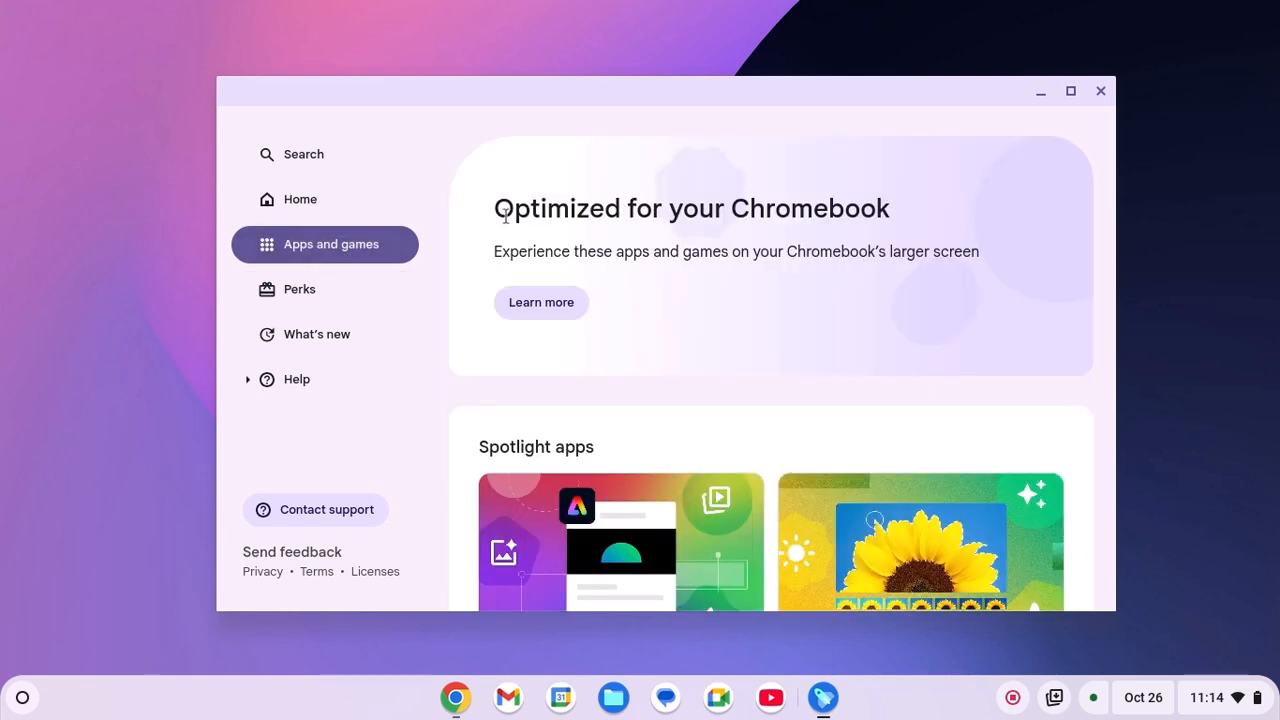
pyautogui.moveTo(848, 330)
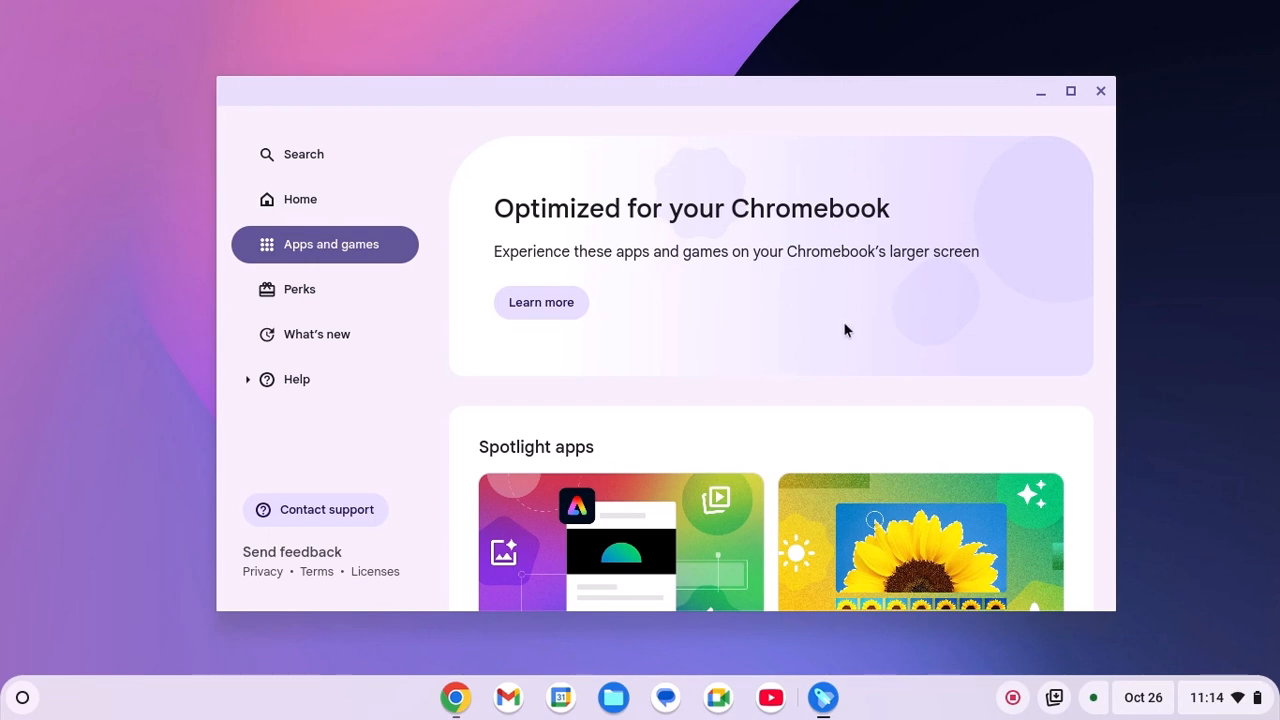
pyautogui.moveTo(744, 290)
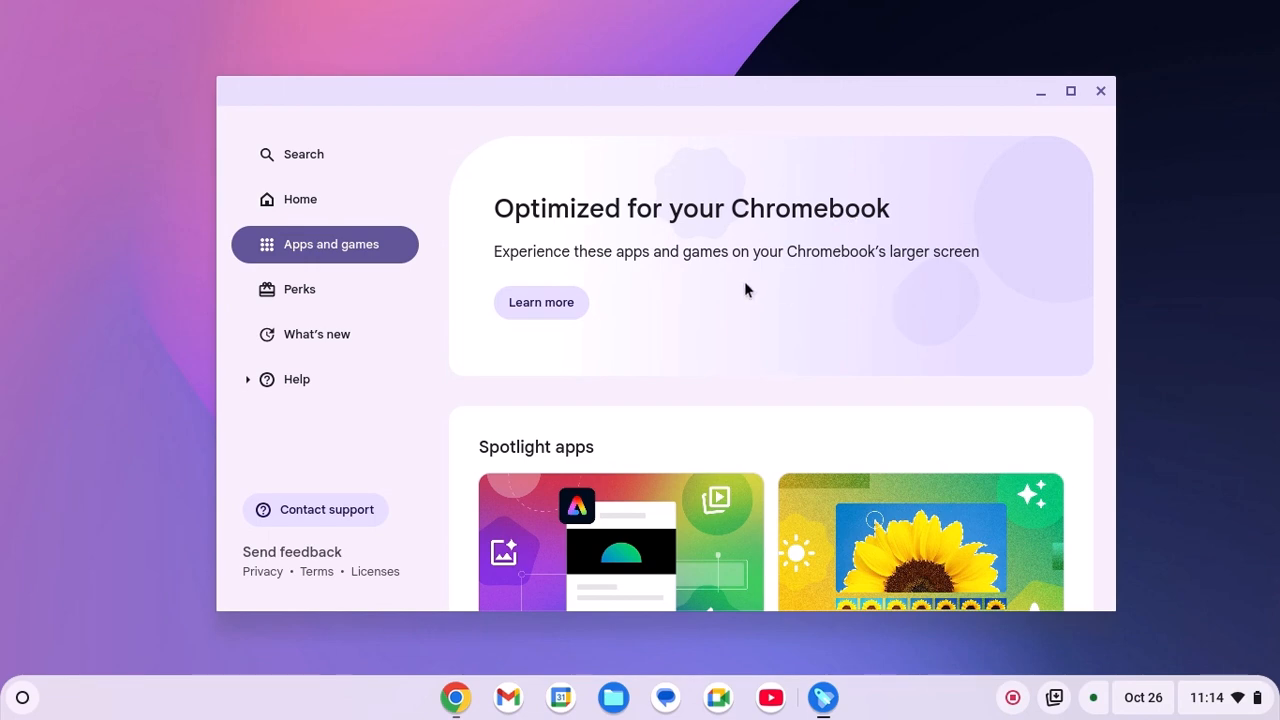
# - Search Explore for 'c' and show the video-making apps collection with Adobe Express, CapCut and Twitch
pyautogui.click(304, 154)
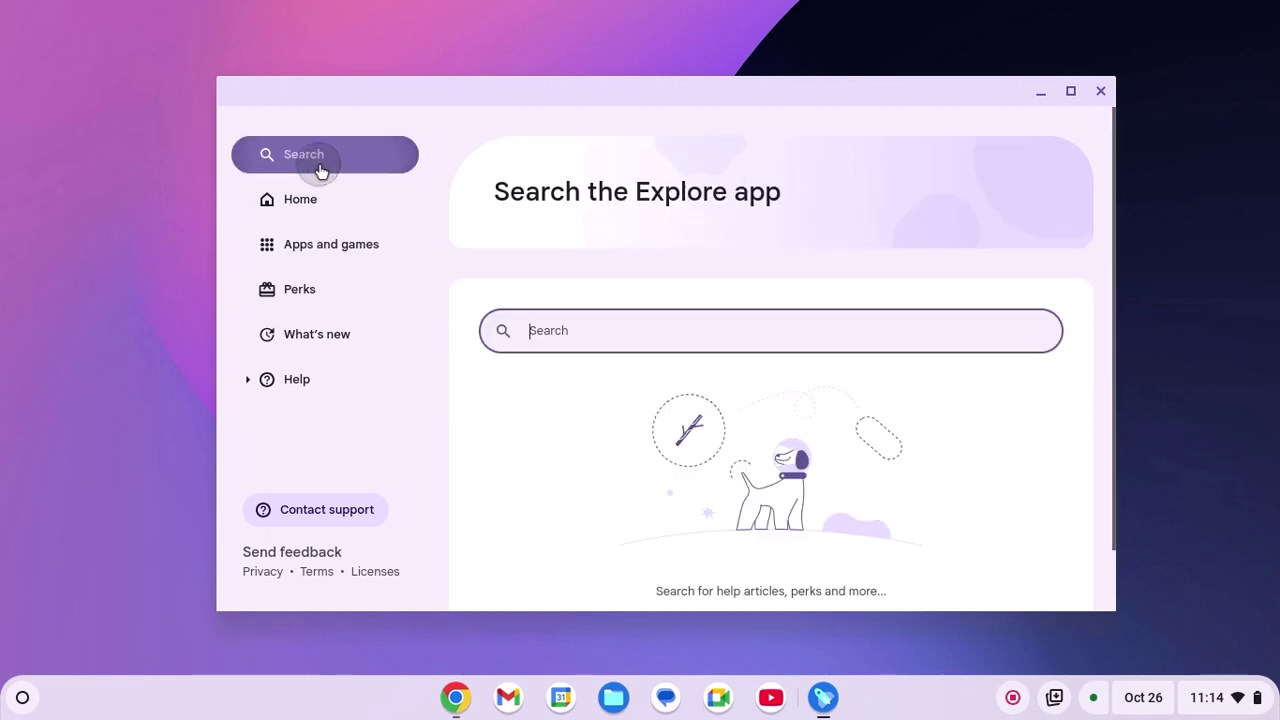
pyautogui.write('c')
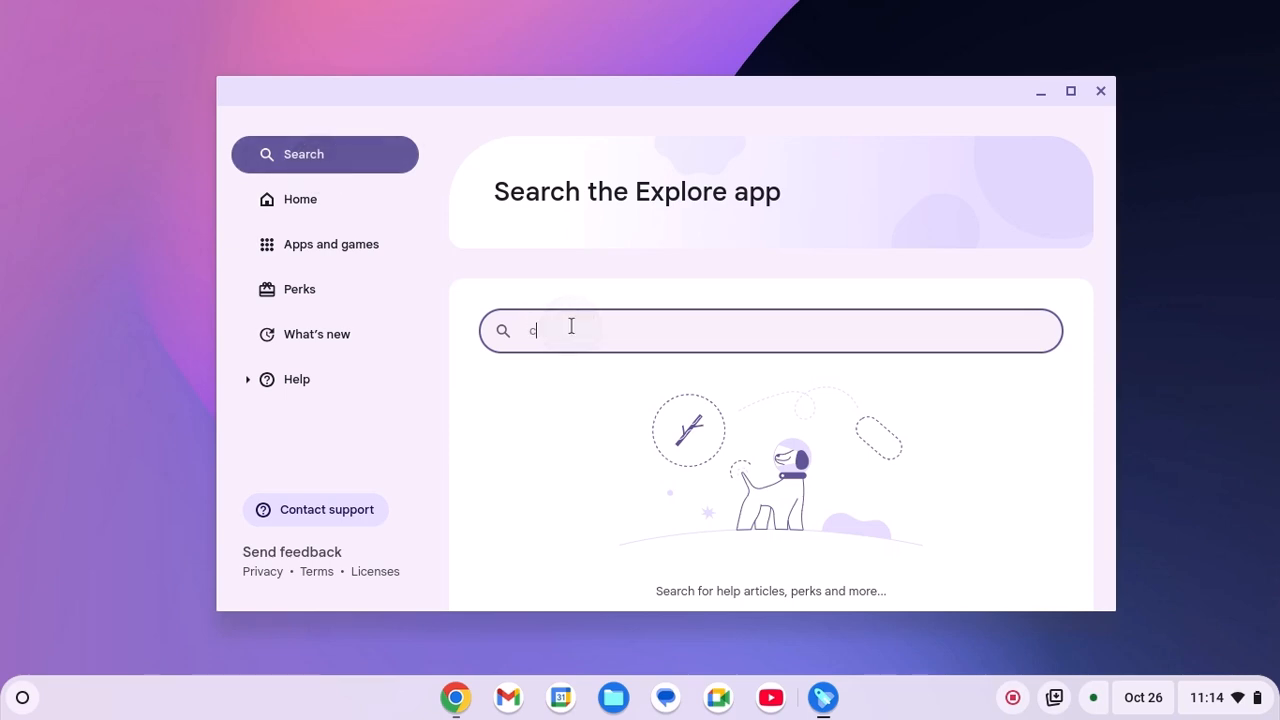
pyautogui.click(330, 244)
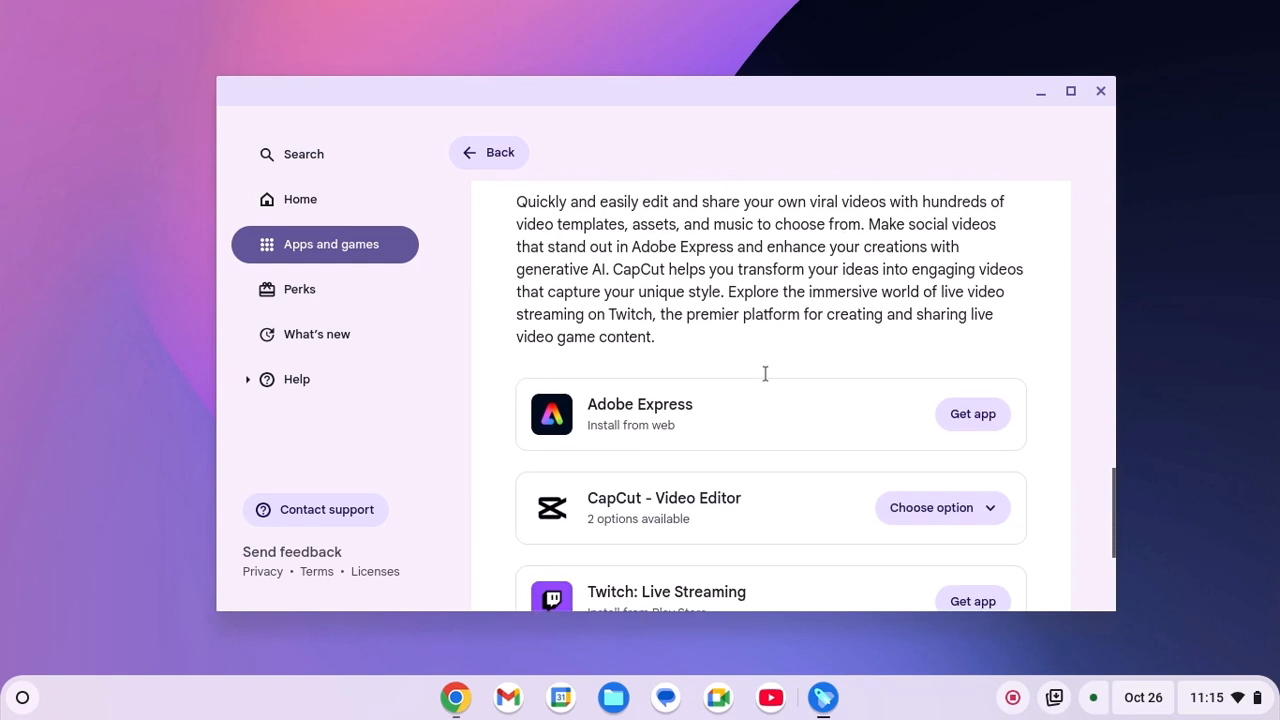
# - Expand CapCut - Video Editor's install options: from Play Store or from web
pyautogui.scroll(-3)
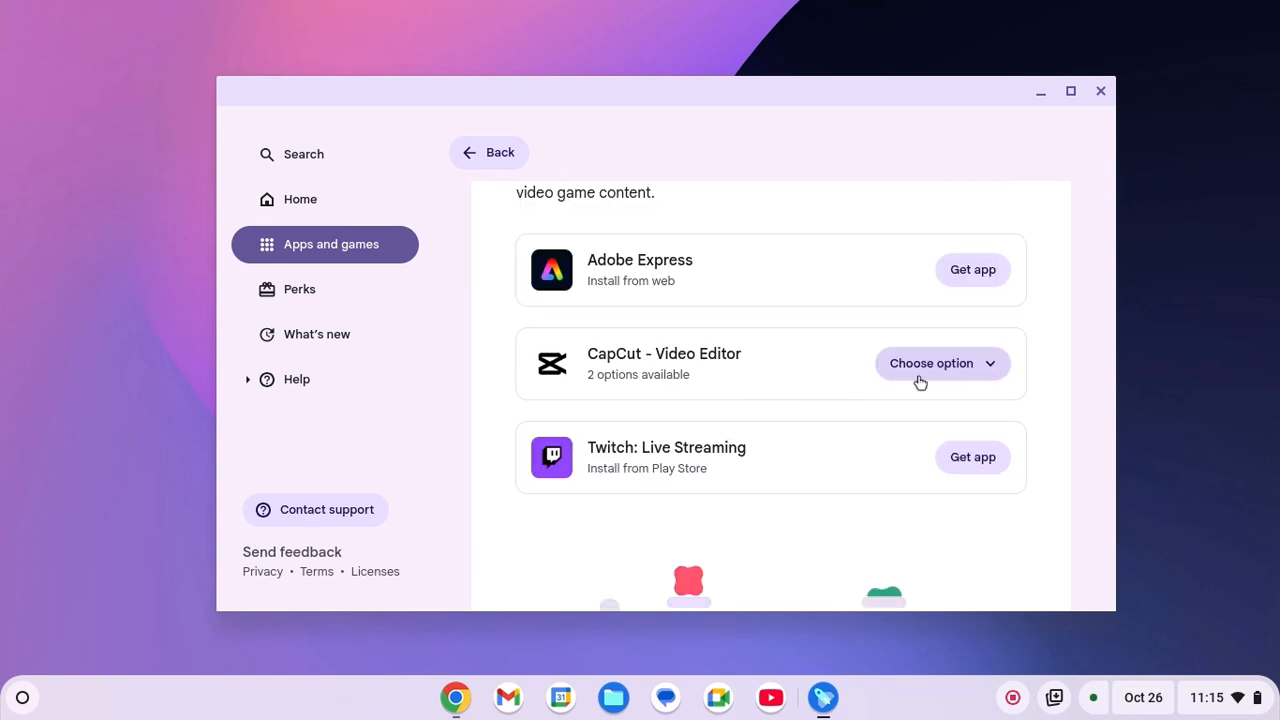
pyautogui.click(940, 364)
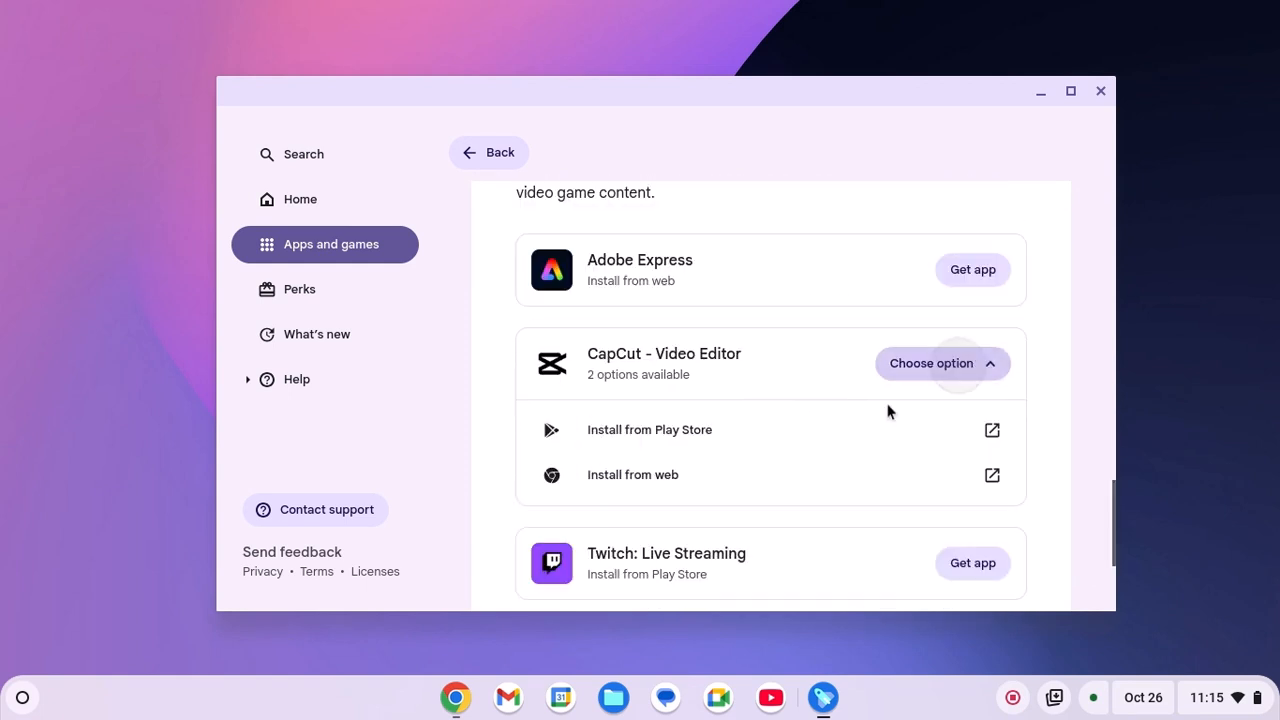
pyautogui.moveTo(728, 504)
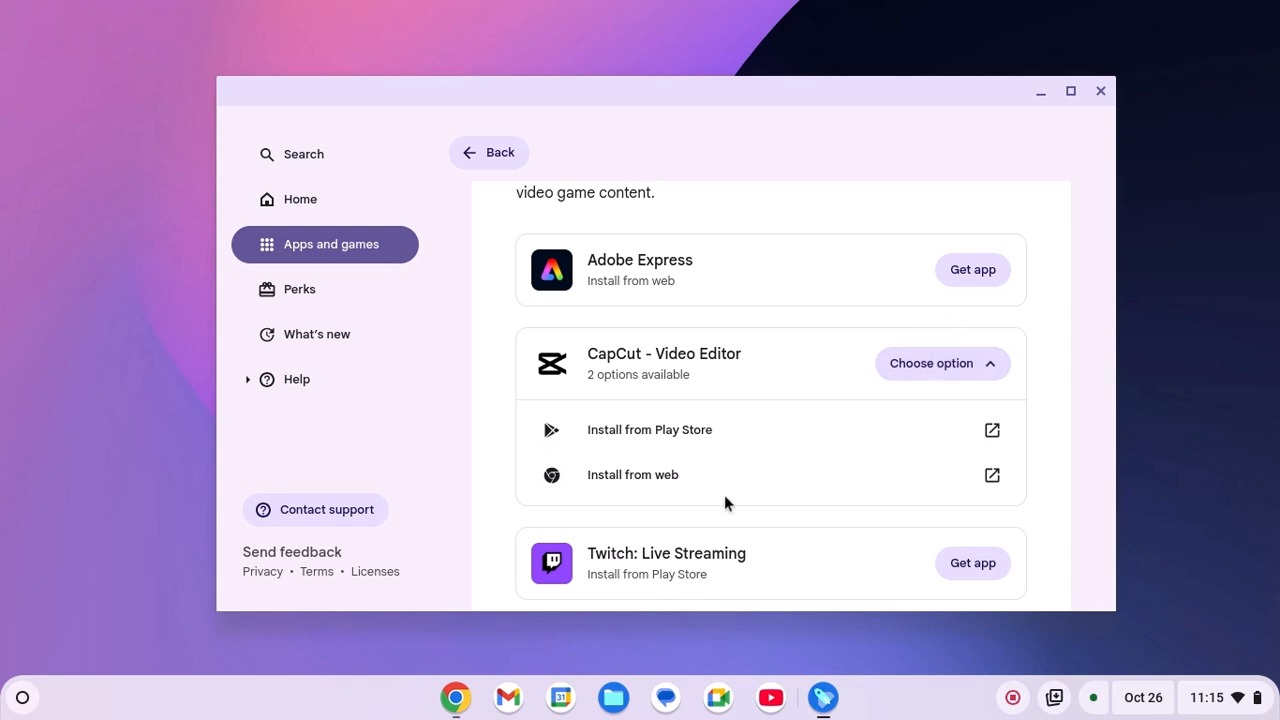
pyautogui.moveTo(762, 450)
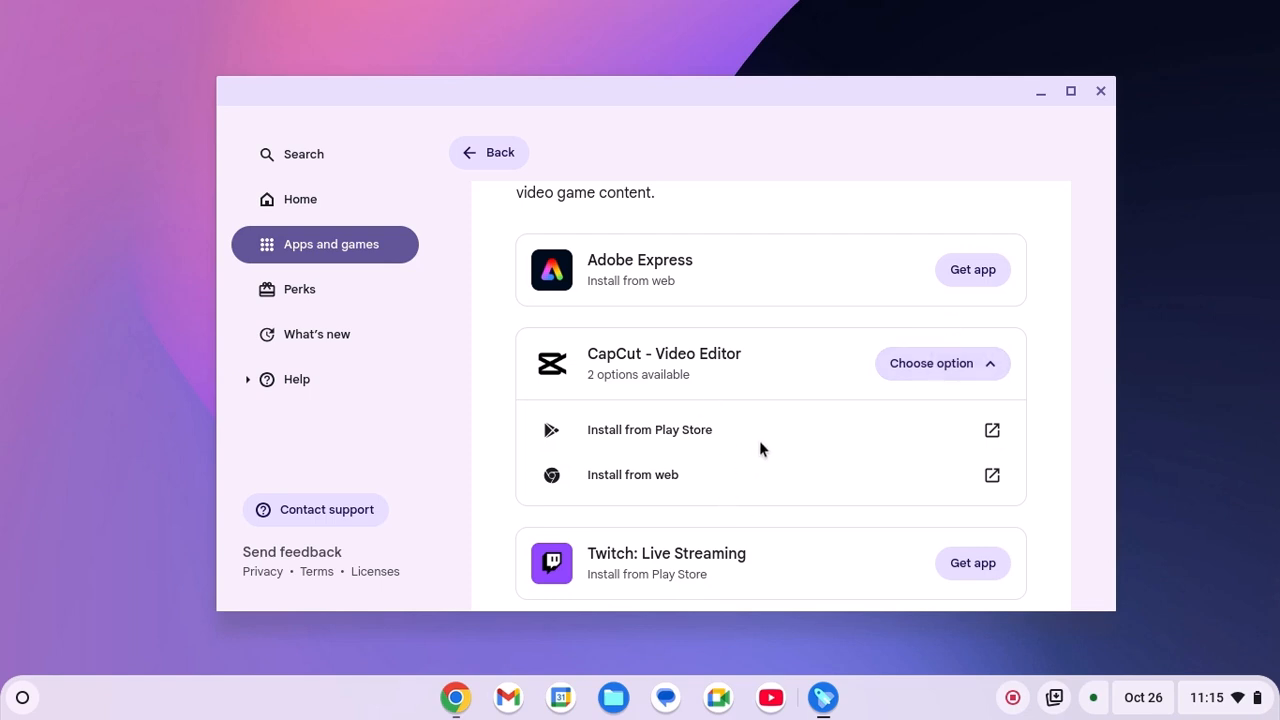
pyautogui.moveTo(736, 440)
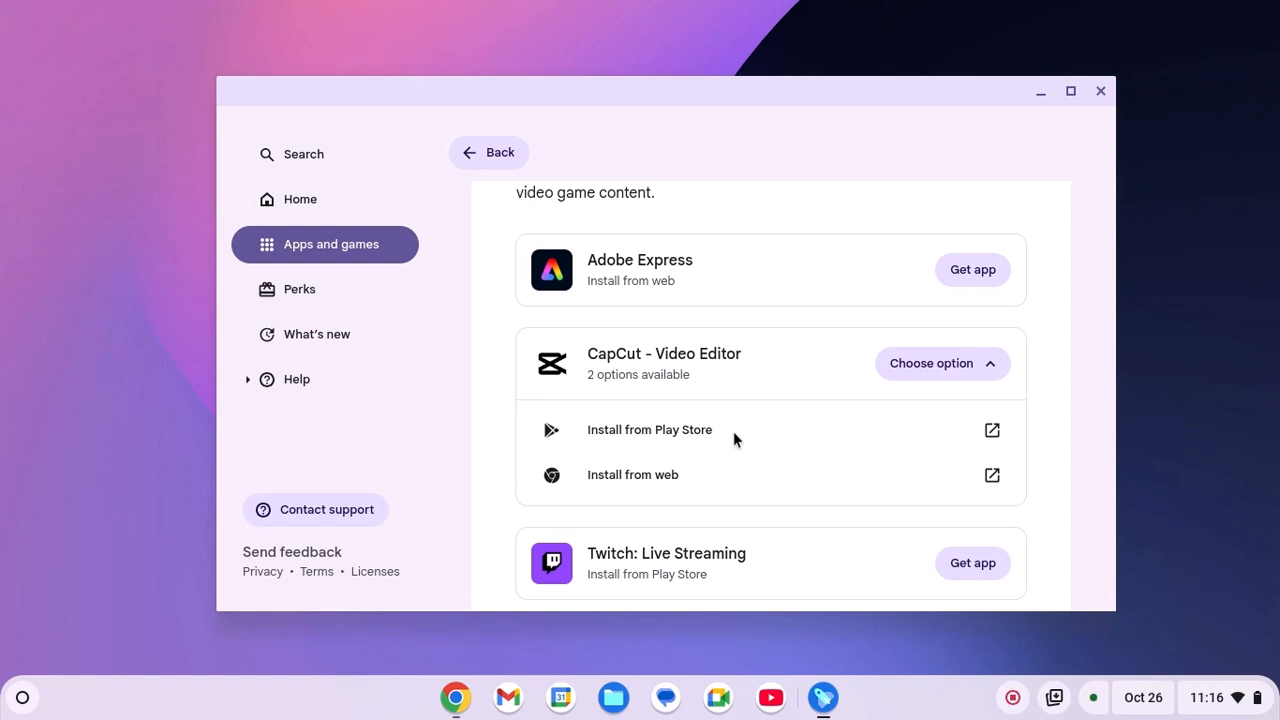
pyautogui.moveTo(626, 476)
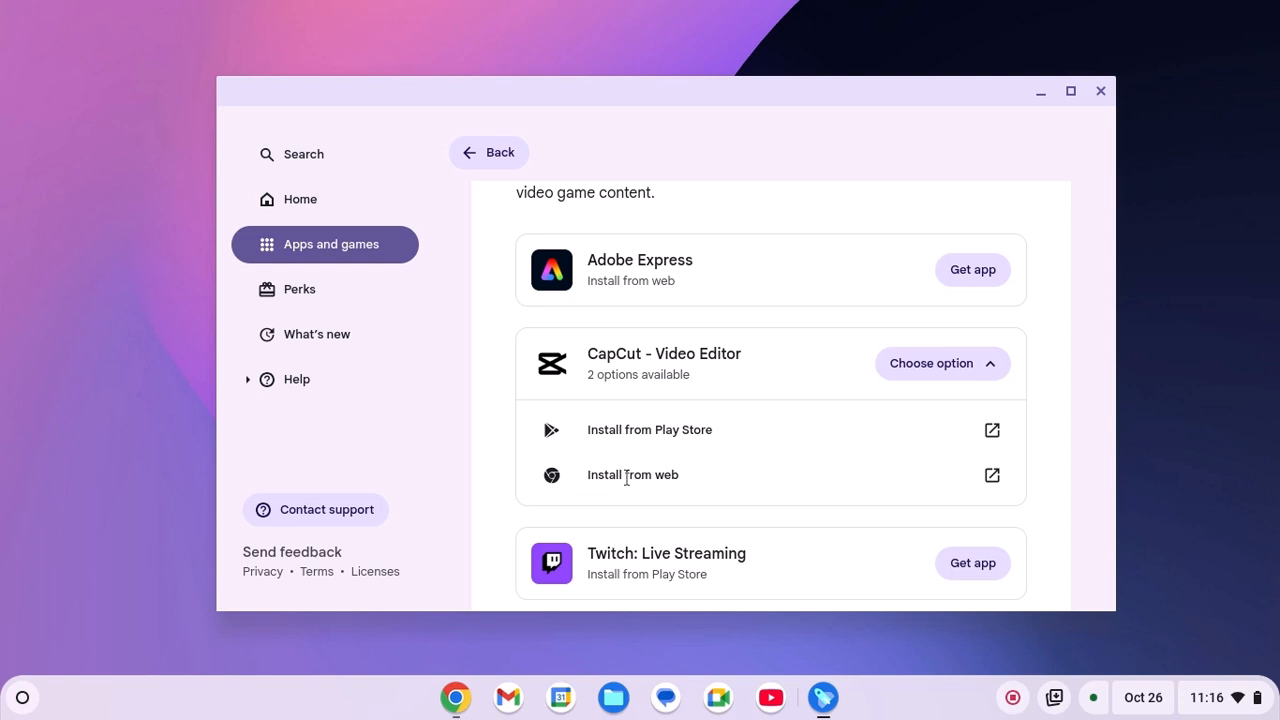
pyautogui.moveTo(992, 476)
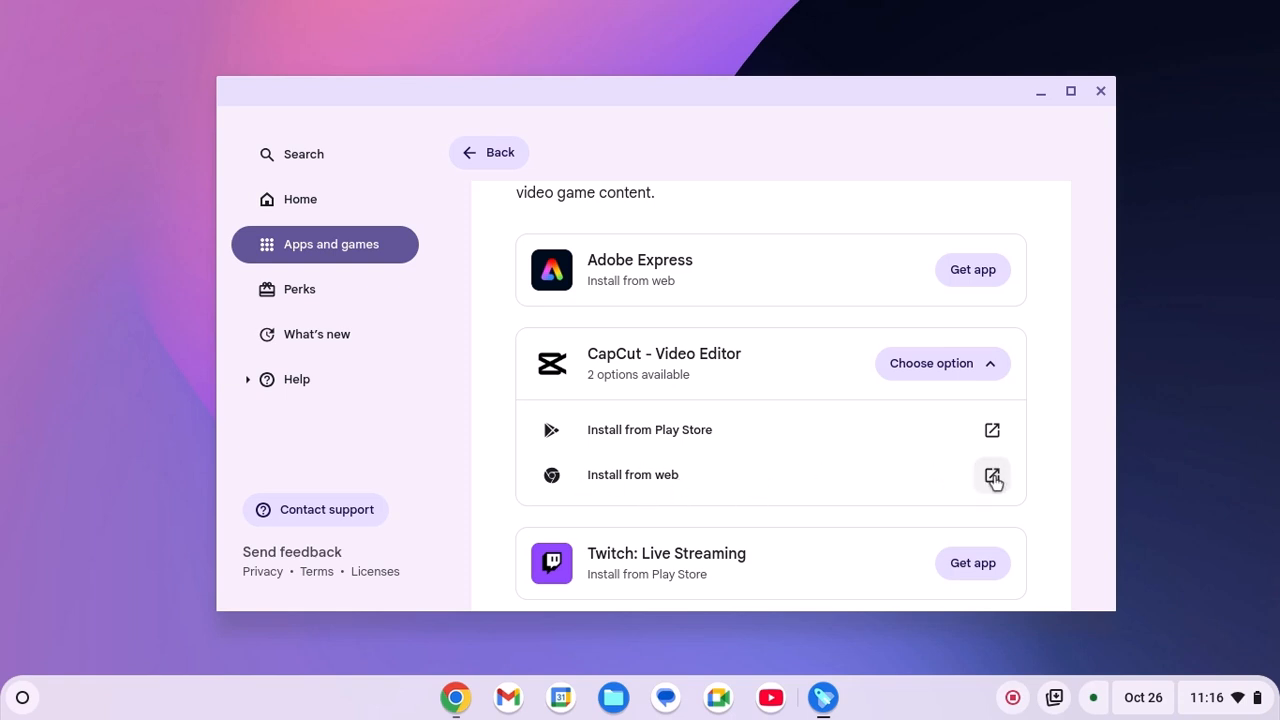
# - Install CapCut Web from the web and confirm the installation
pyautogui.click(992, 476)
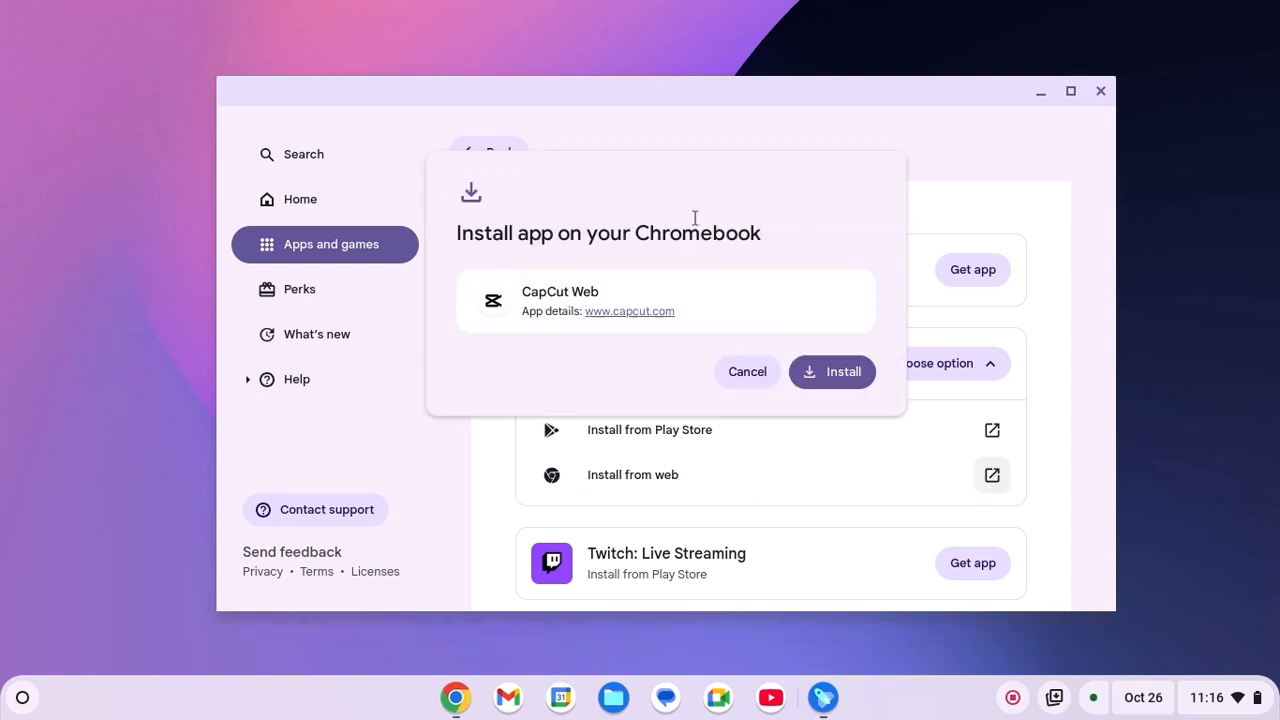
pyautogui.moveTo(730, 212)
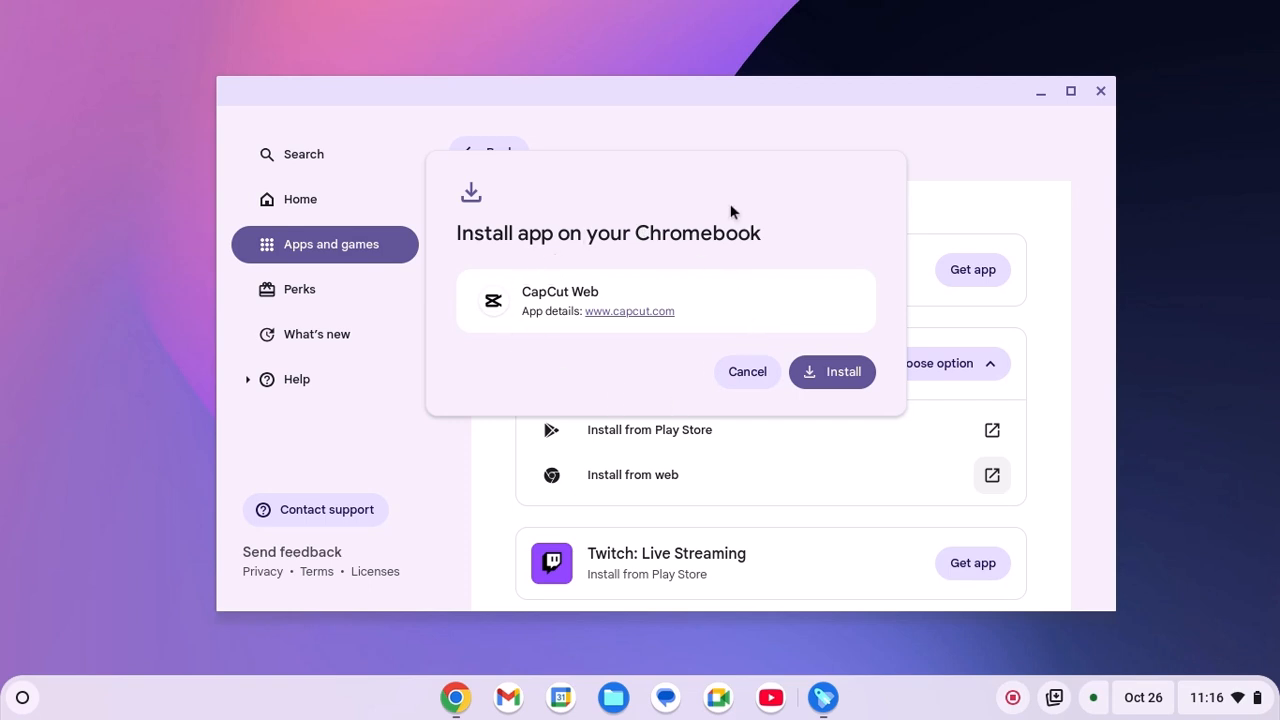
pyautogui.click(832, 370)
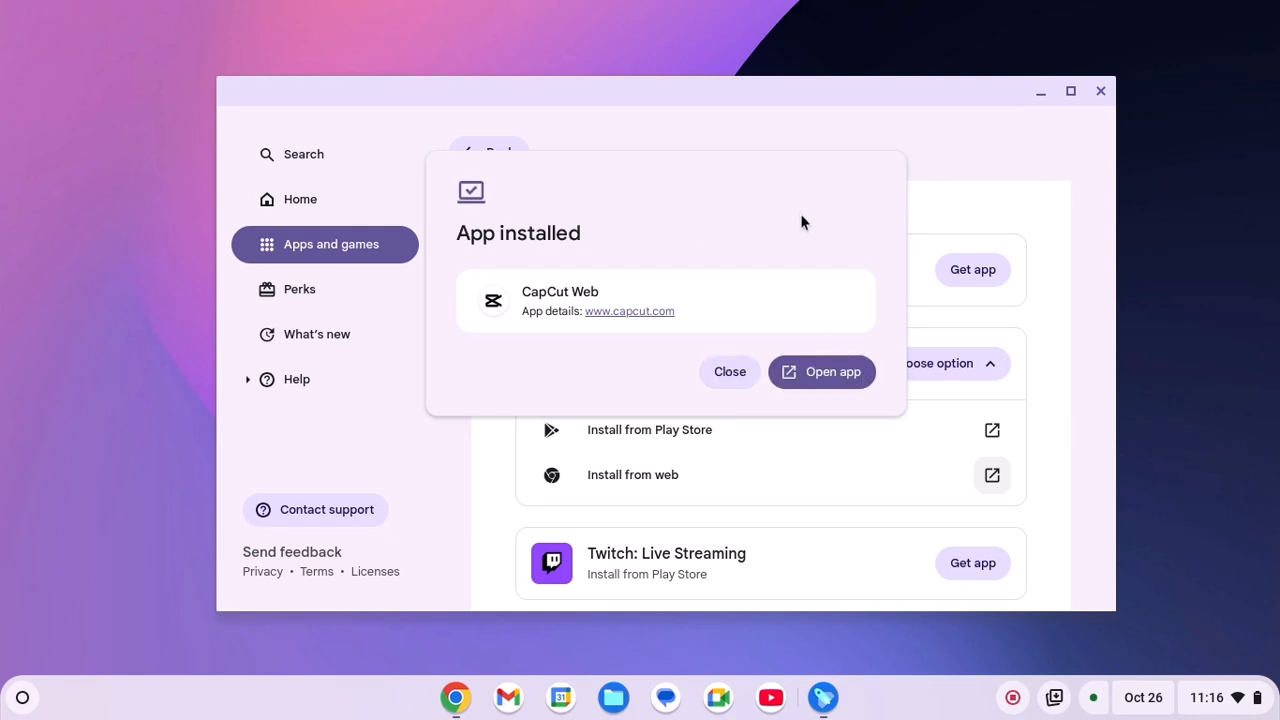
pyautogui.moveTo(728, 372)
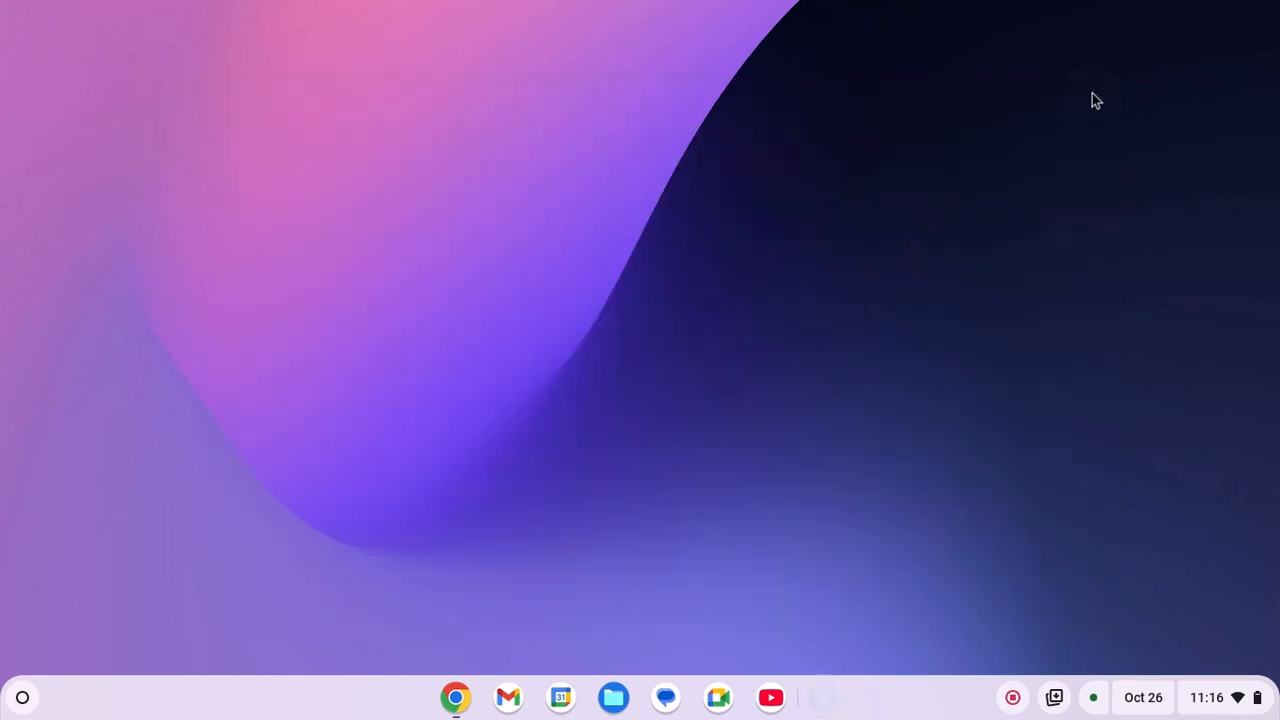
# - Reopen the launcher to verify CapCut appears at the start of the app grid
pyautogui.click(22, 696)
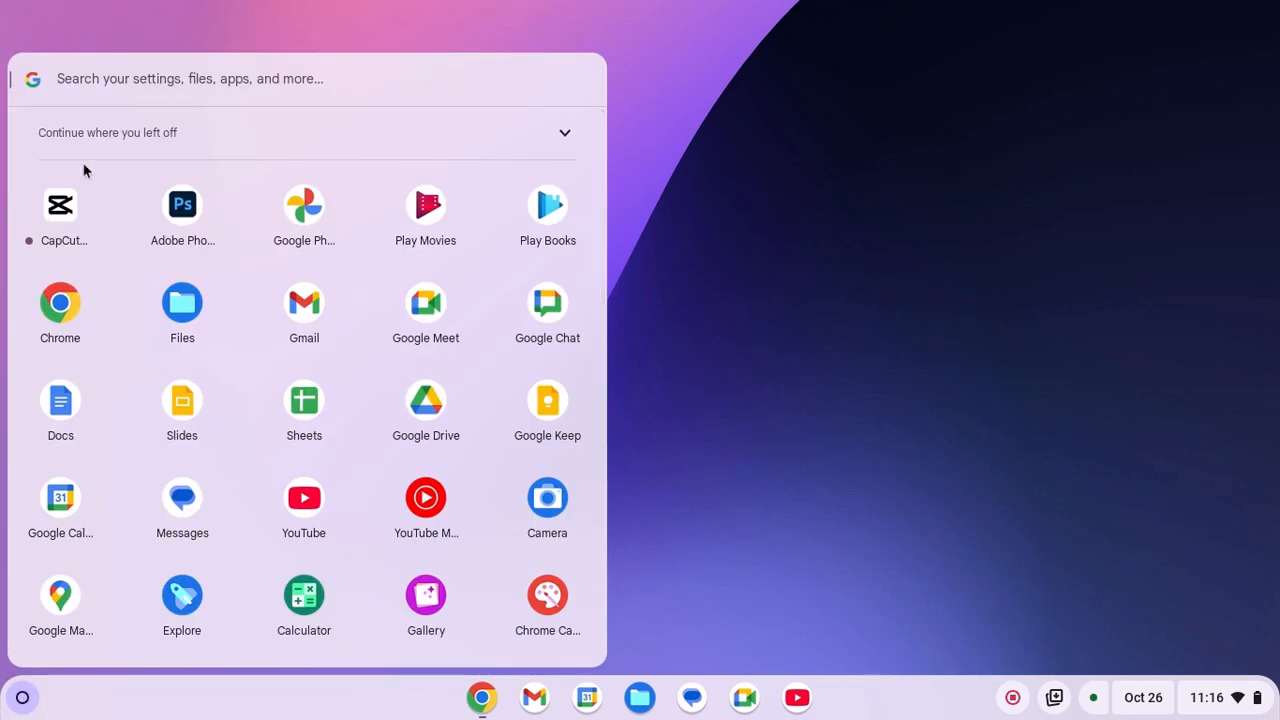
pyautogui.moveTo(52, 212)
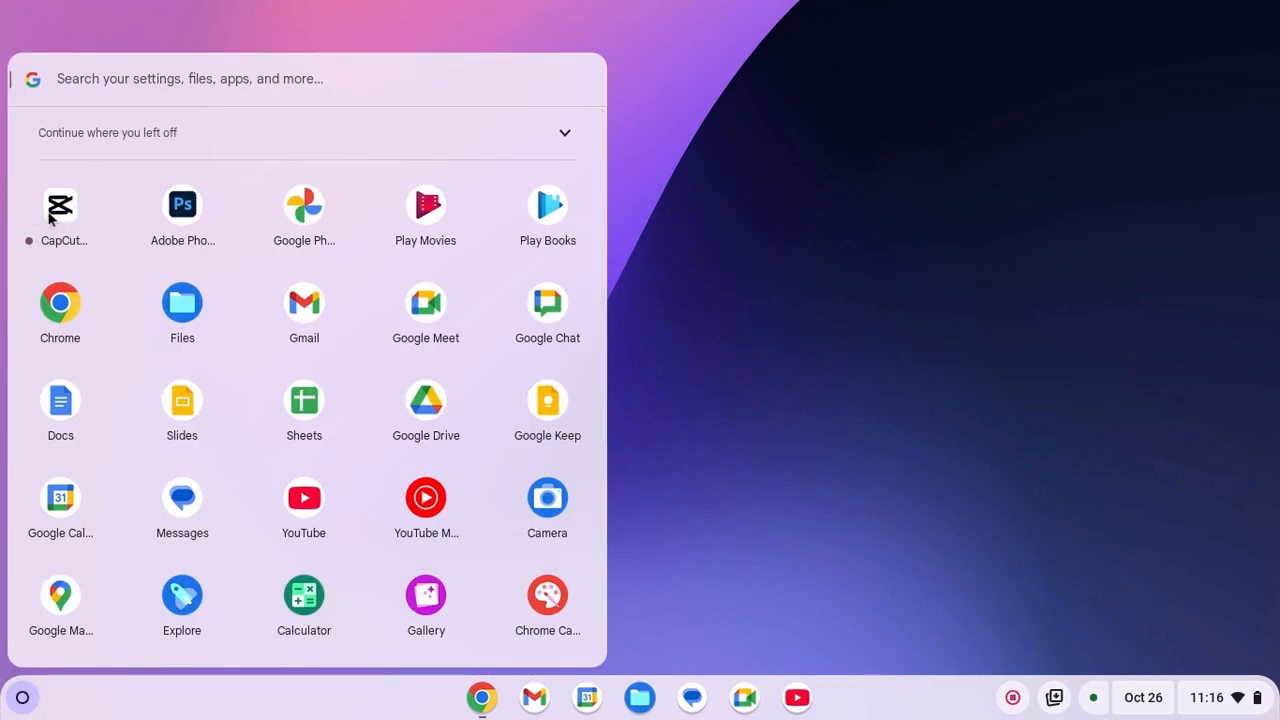